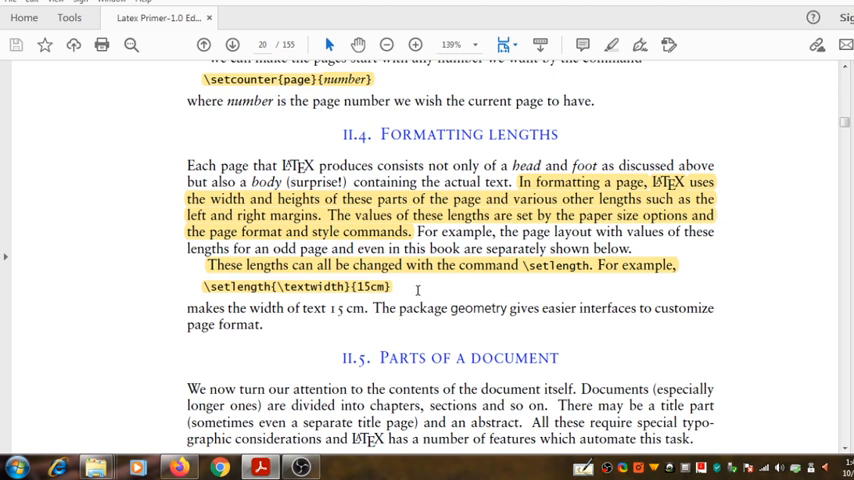
pyautogui.moveTo(417, 290)
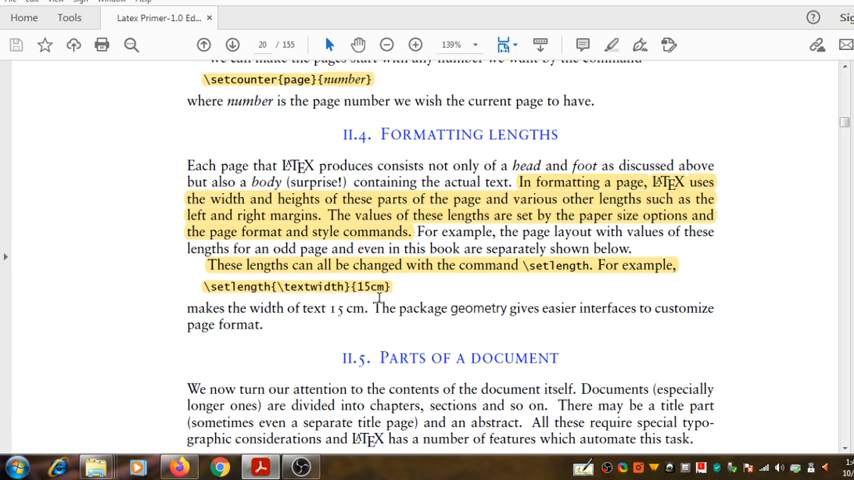
pyautogui.moveTo(378, 297)
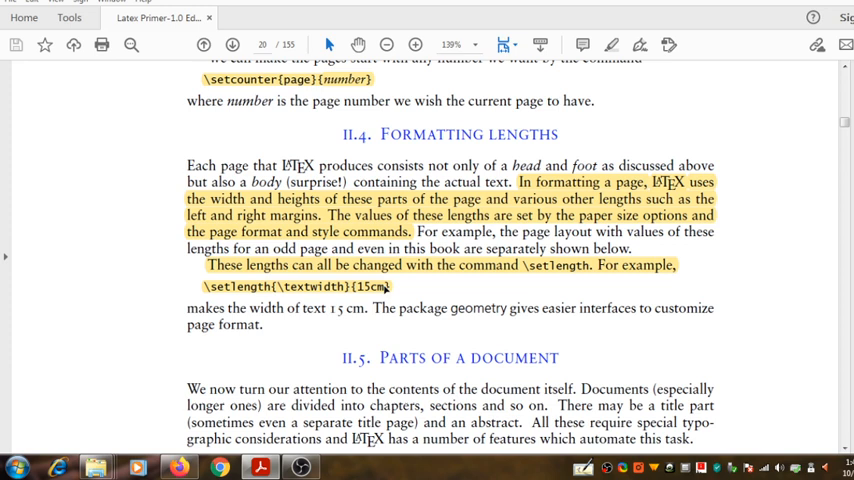
pyautogui.moveTo(387, 288)
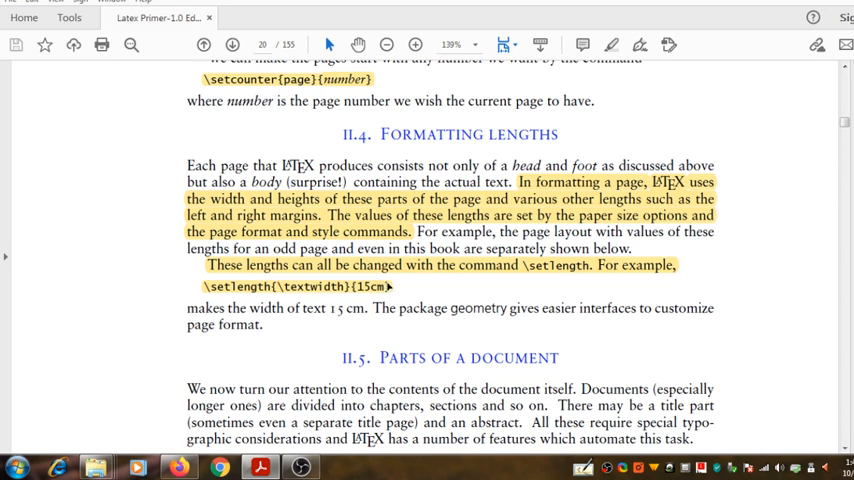
pyautogui.moveTo(388, 285)
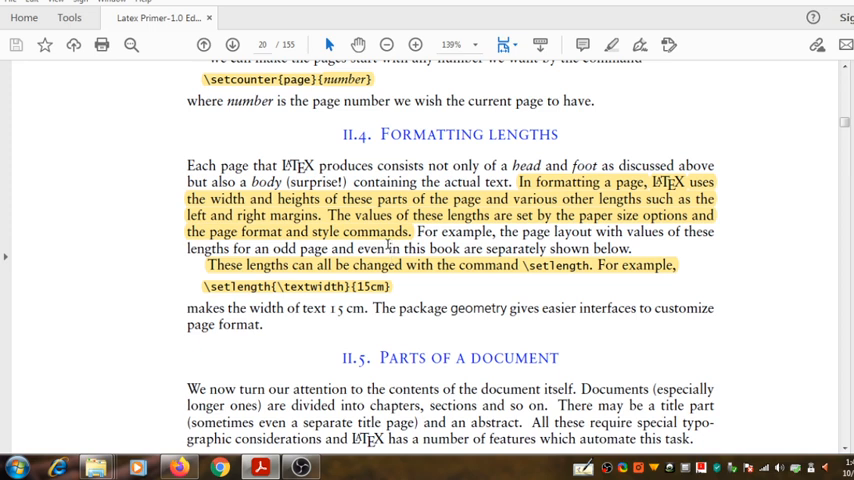
pyautogui.moveTo(386, 243)
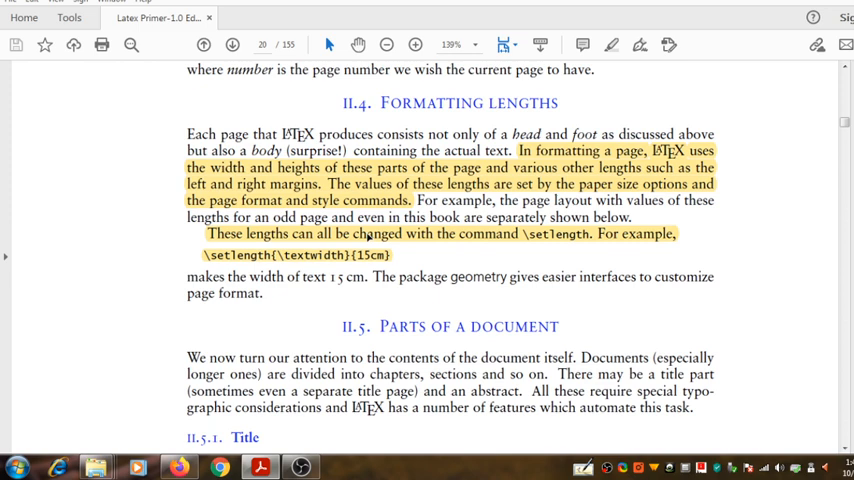
pyautogui.scroll(-3)
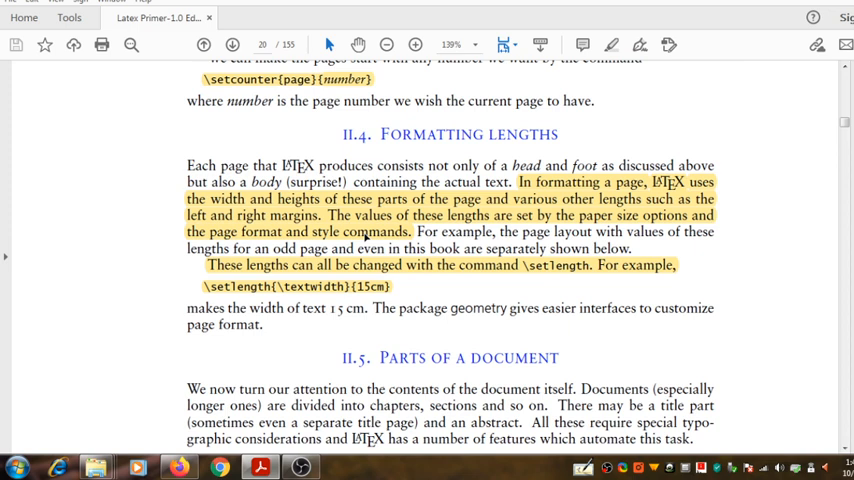
pyautogui.moveTo(366, 236)
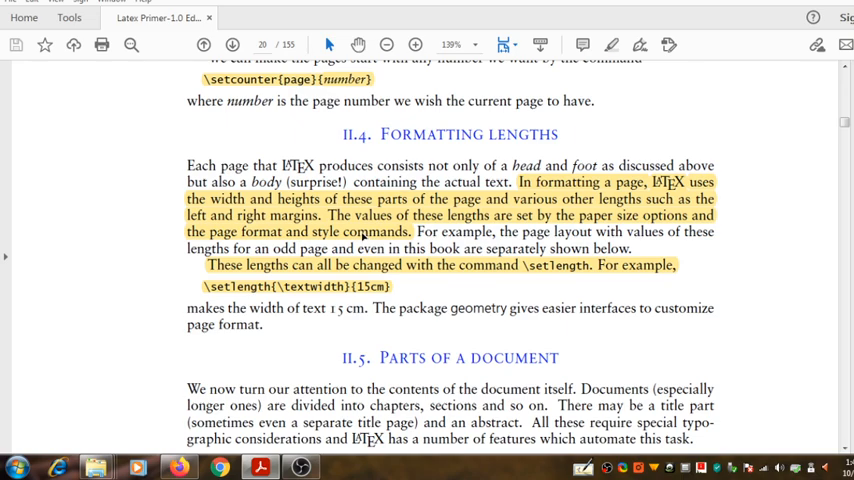
pyautogui.scroll(-3)
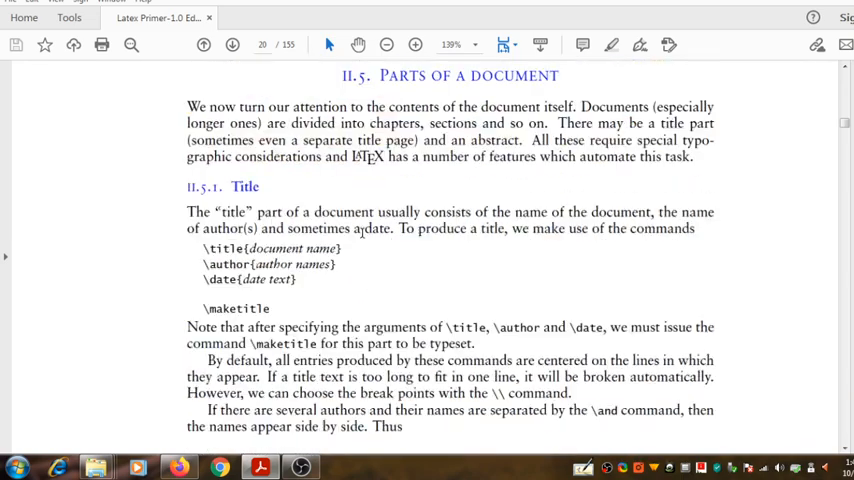
pyautogui.scroll(-3)
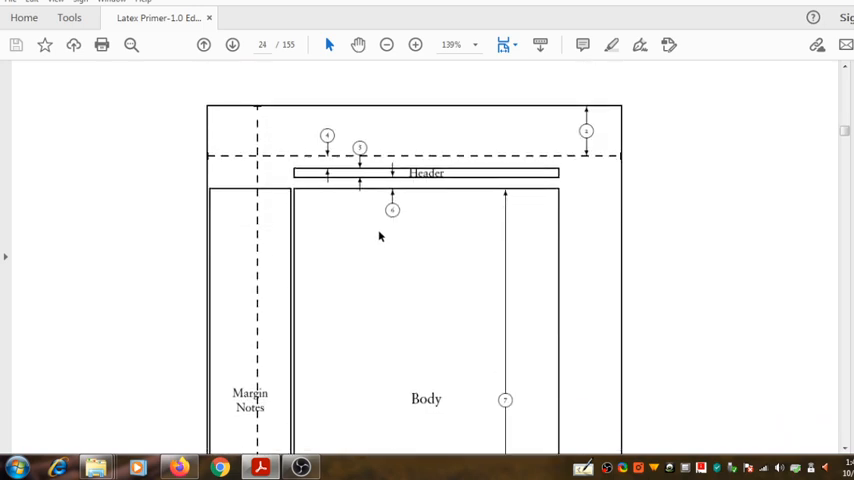
pyautogui.scroll(-3)
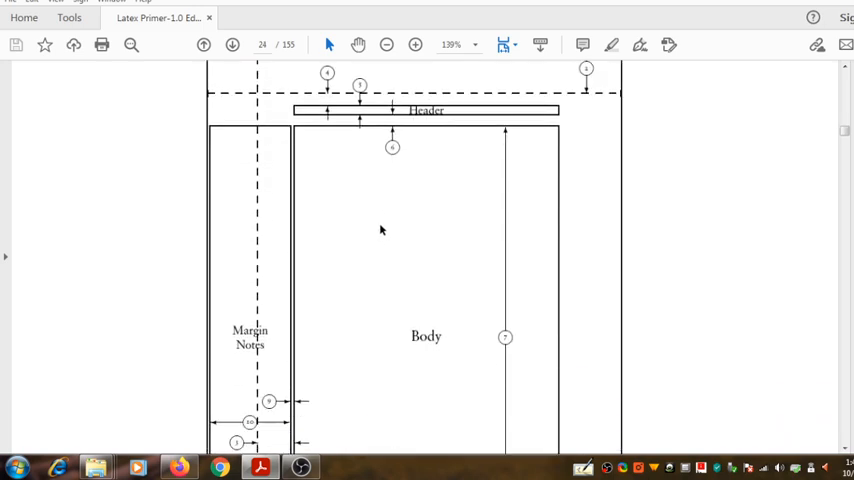
pyautogui.scroll(-3)
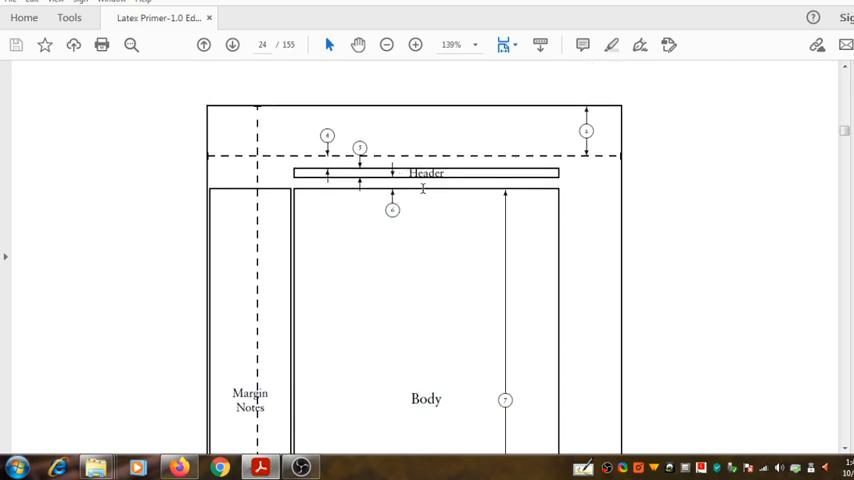
pyautogui.scroll(-3)
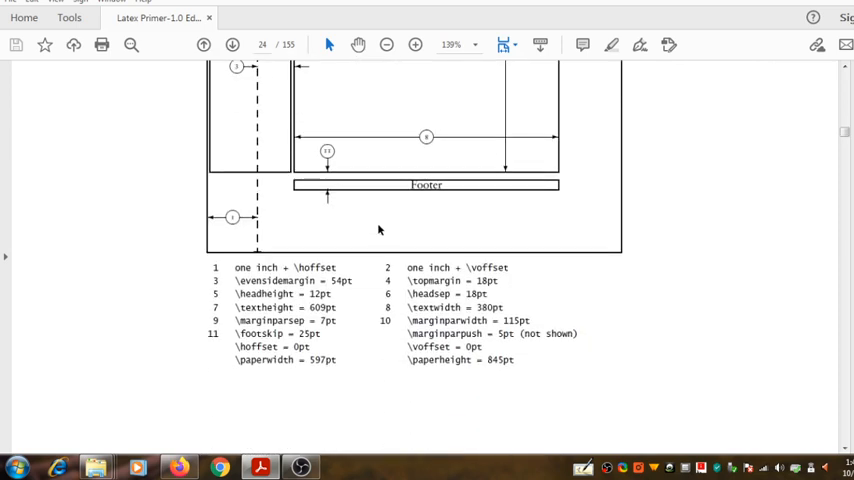
pyautogui.moveTo(470, 189)
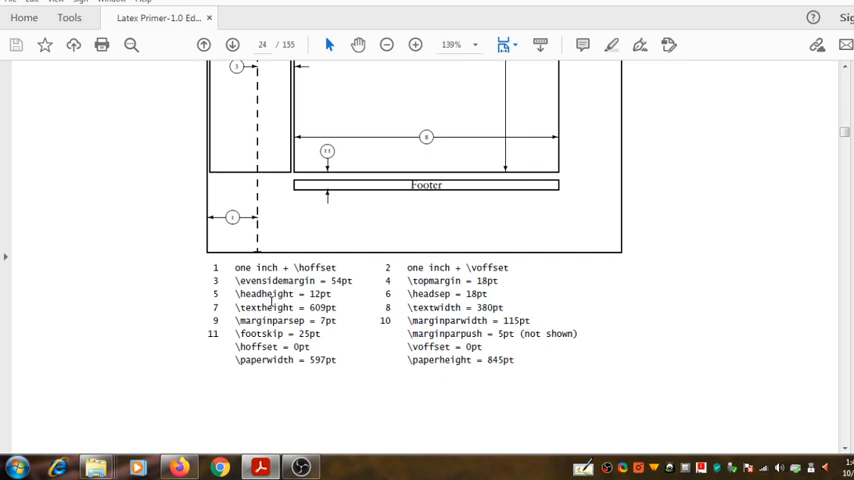
pyautogui.scroll(3)
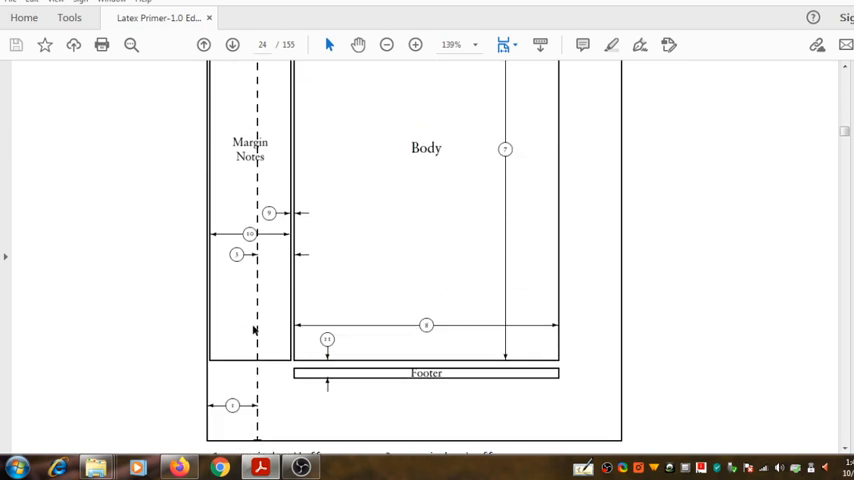
pyautogui.scroll(3)
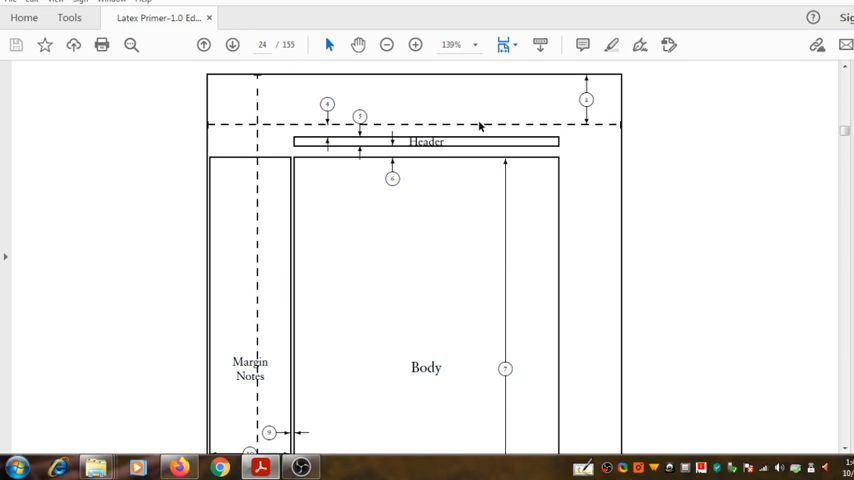
pyautogui.moveTo(393, 120)
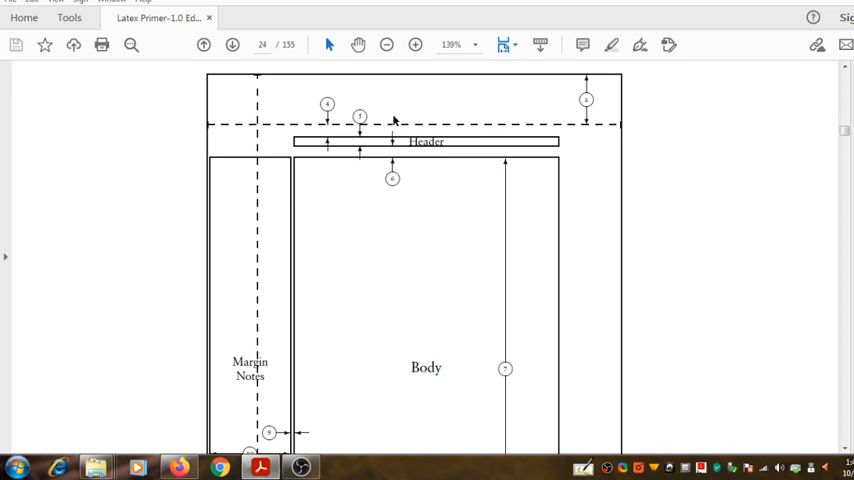
pyautogui.moveTo(392, 118)
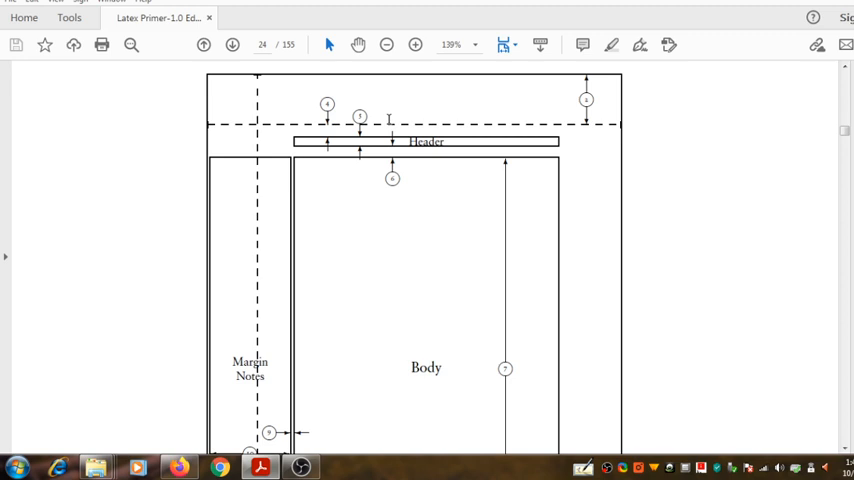
pyautogui.moveTo(391, 188)
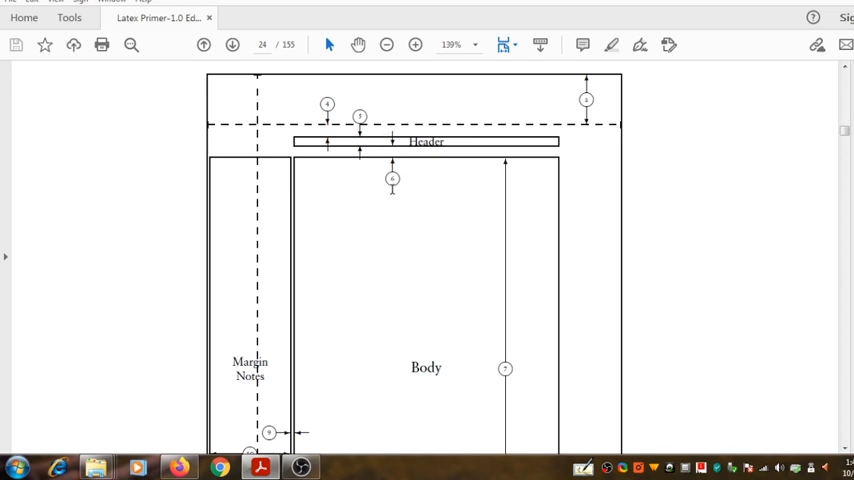
pyautogui.scroll(-3)
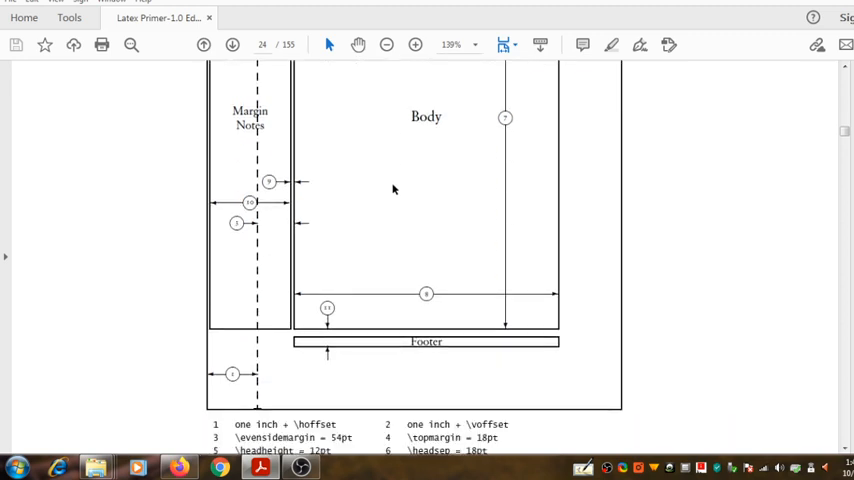
pyautogui.scroll(-3)
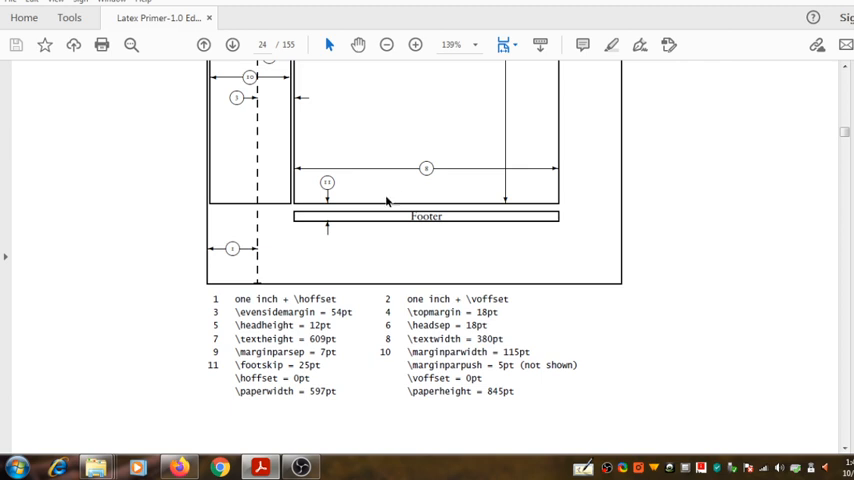
pyautogui.moveTo(369, 224)
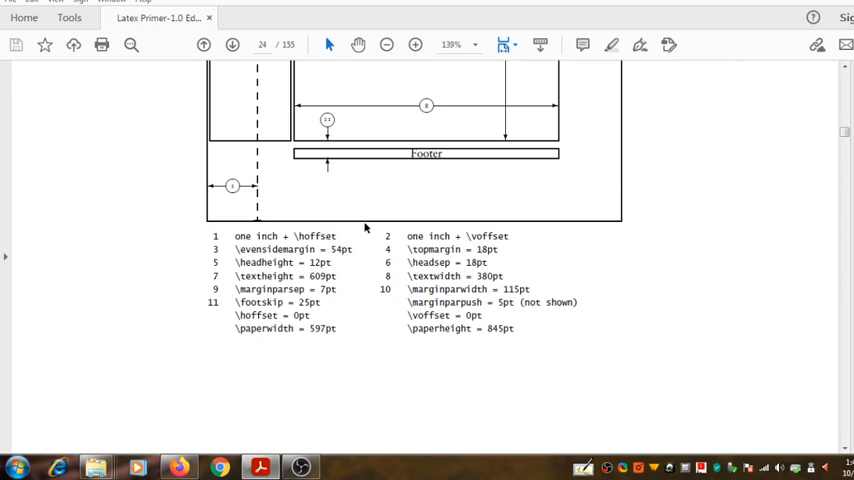
pyautogui.moveTo(366, 227)
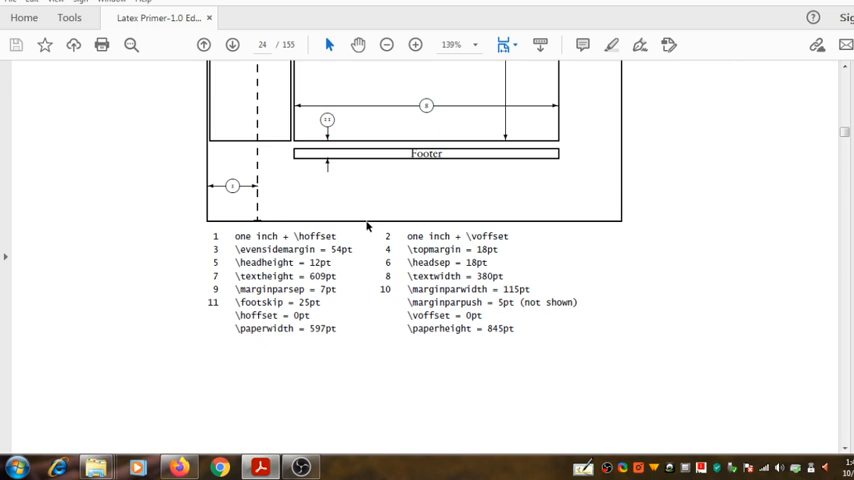